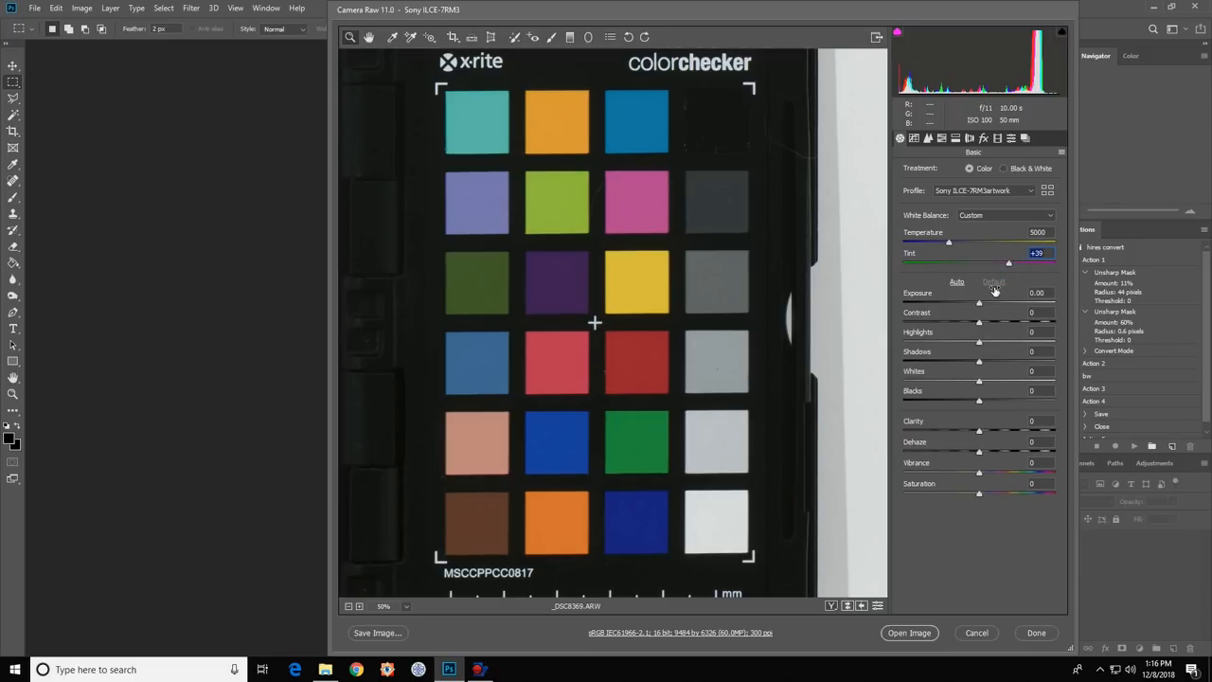
pyautogui.moveTo(803, 343)
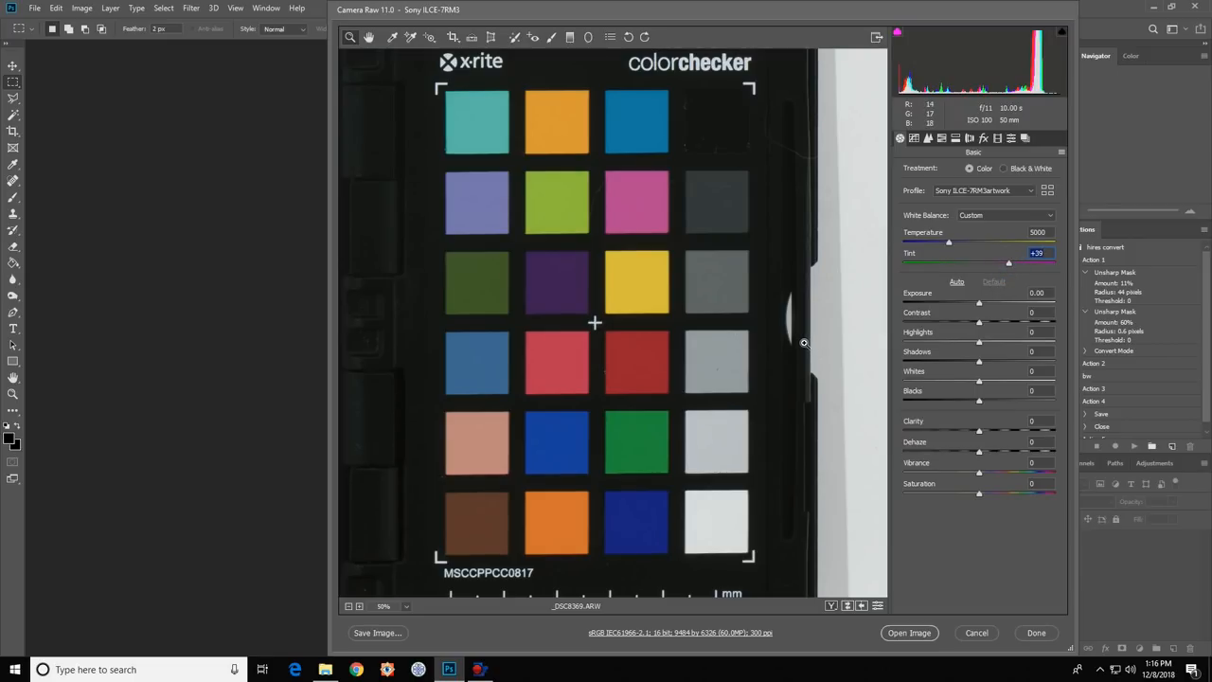
pyautogui.moveTo(721, 527)
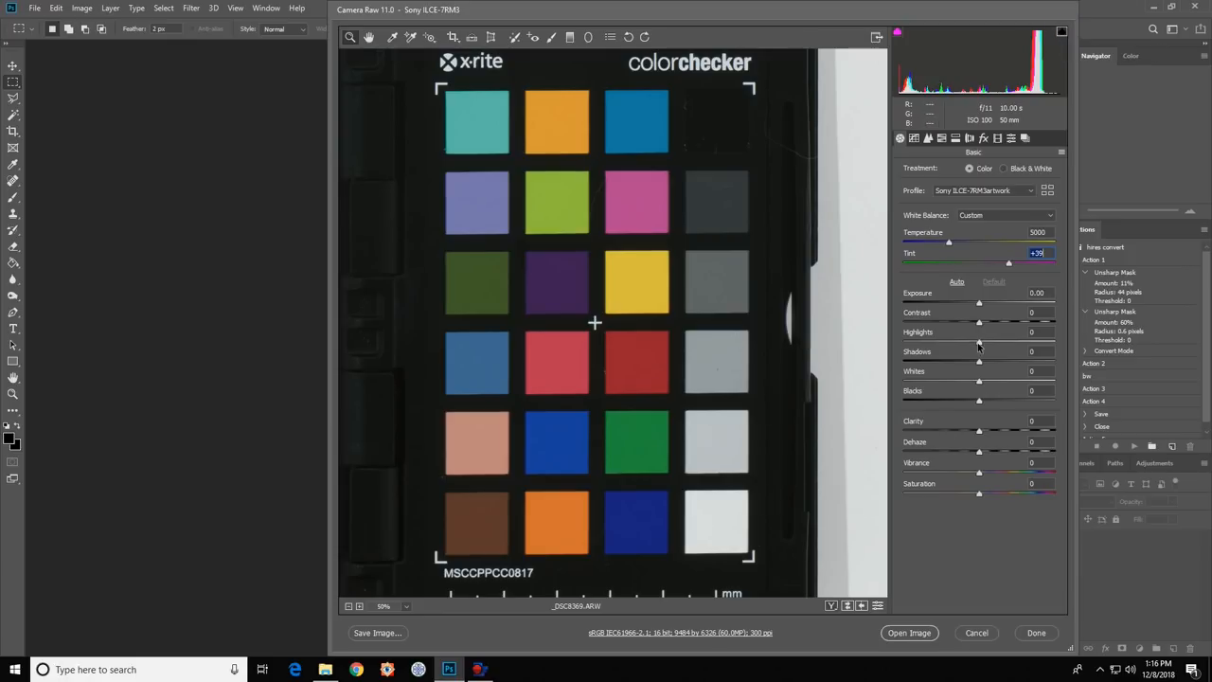
pyautogui.moveTo(979, 384)
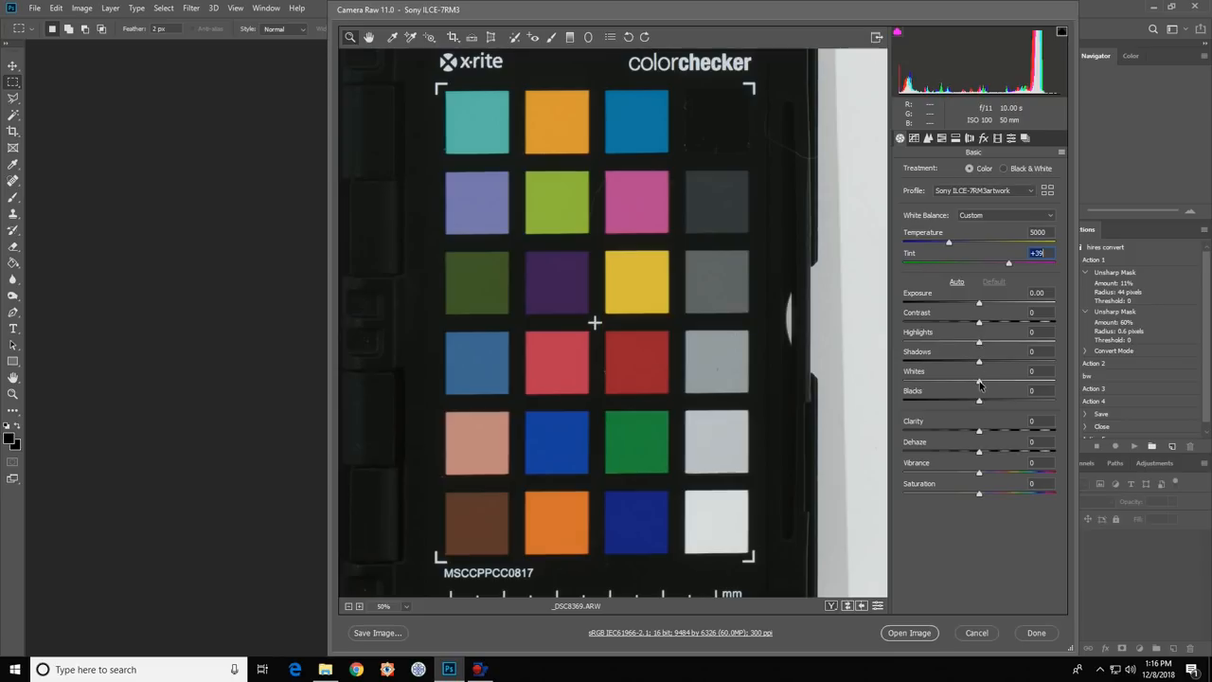